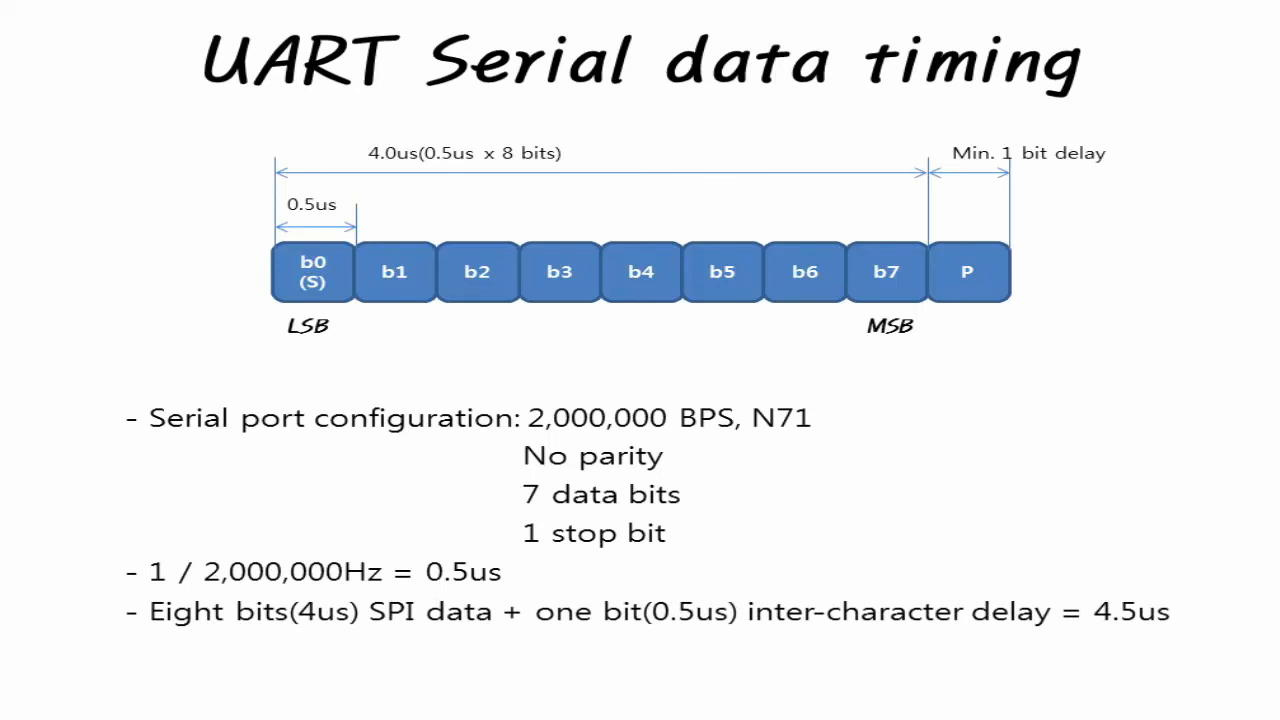
- Advance to the slide on reversing SPI bit order for a UART device
key("Right")
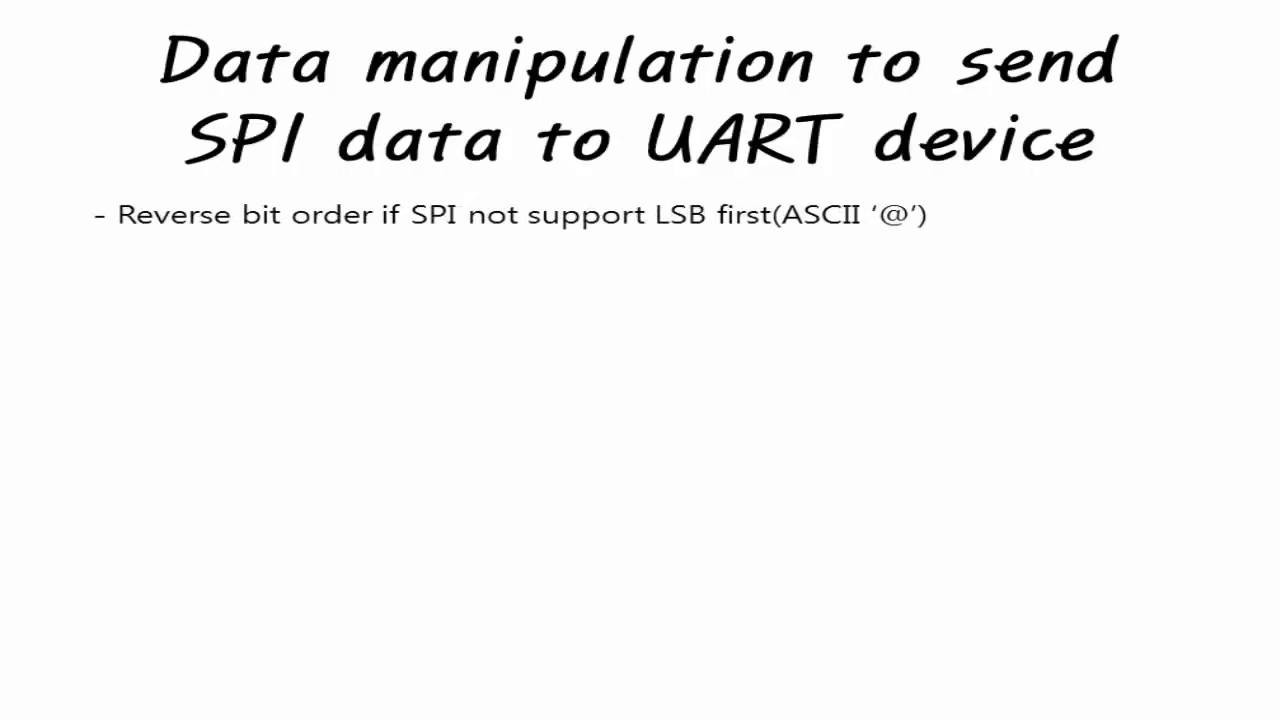